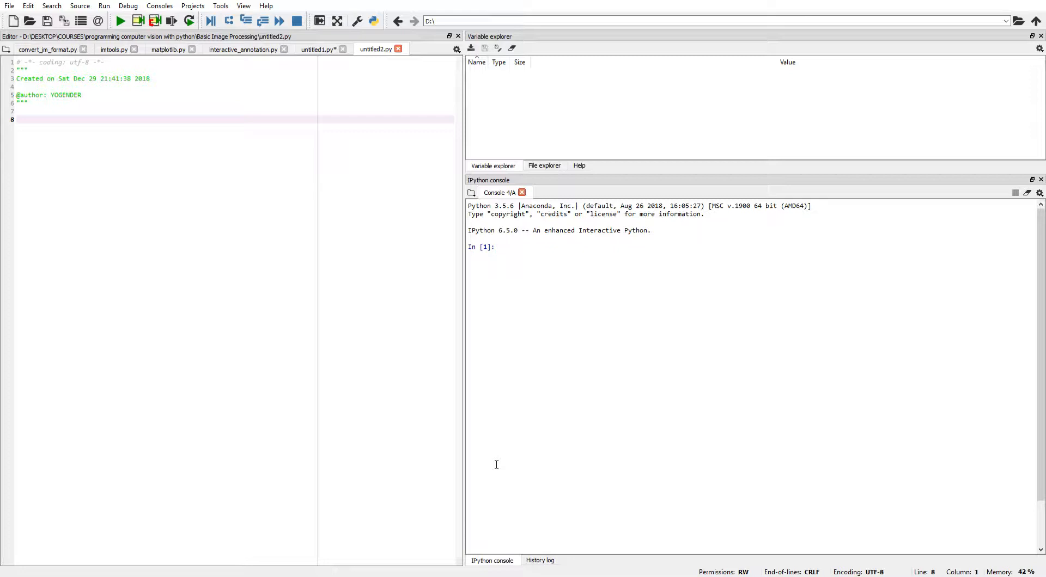
mouse_move(280, 269)
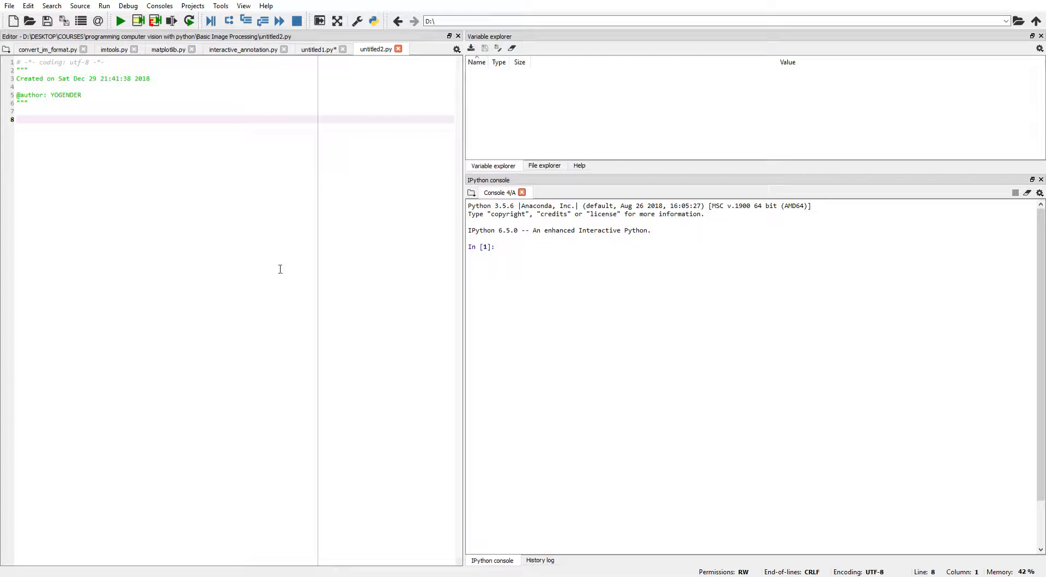
mouse_move(621, 128)
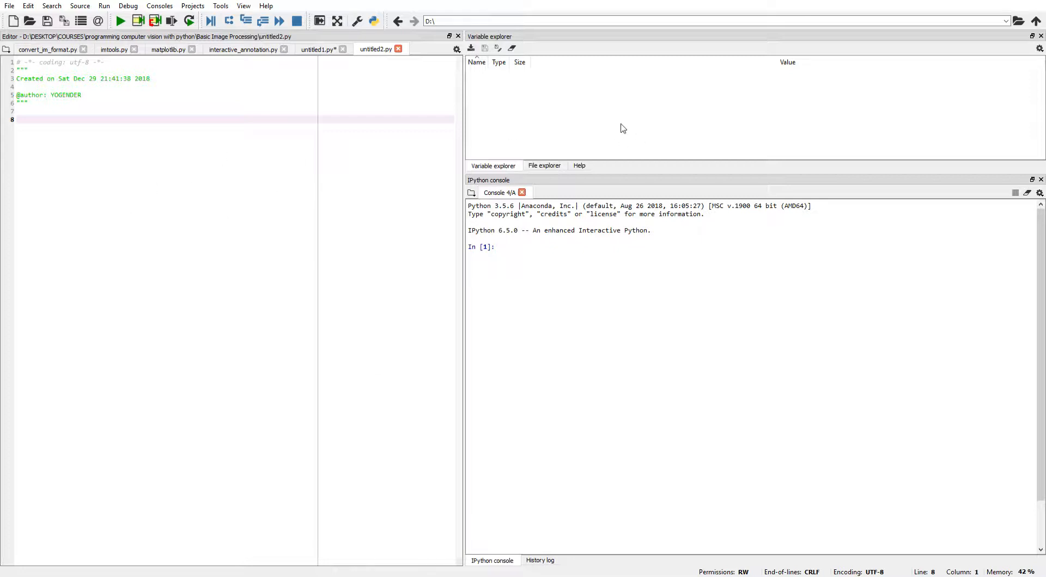
mouse_move(551, 156)
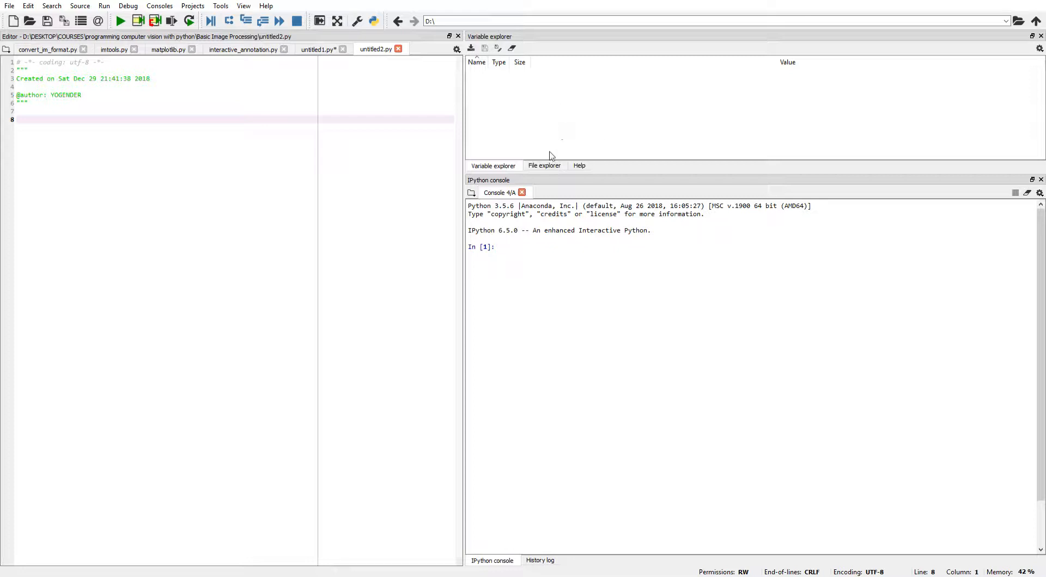
mouse_move(557, 325)
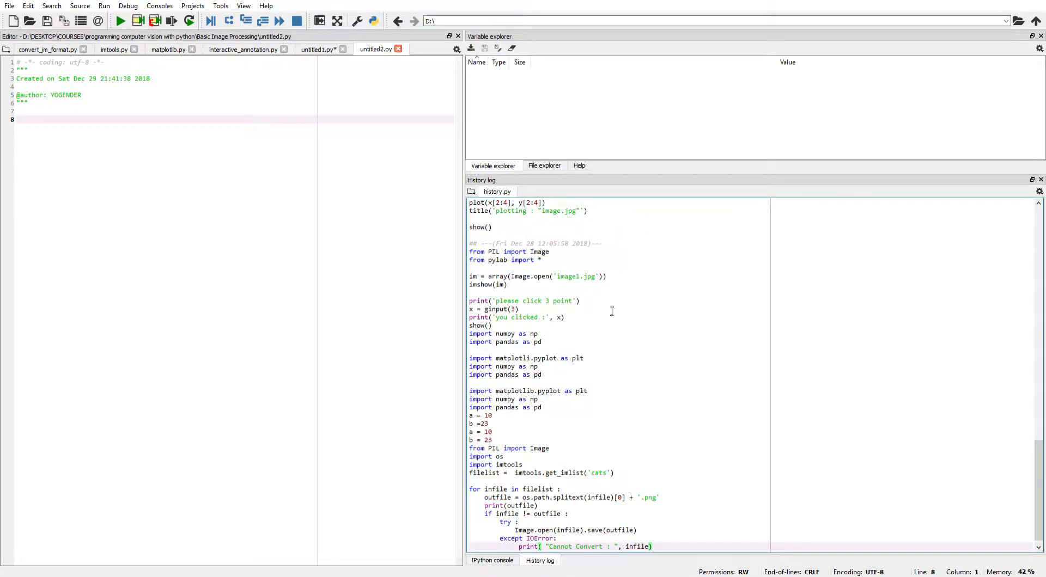
Enter a= 10 in the editor via the IPython console area so a holds integer 10
click(492, 560)
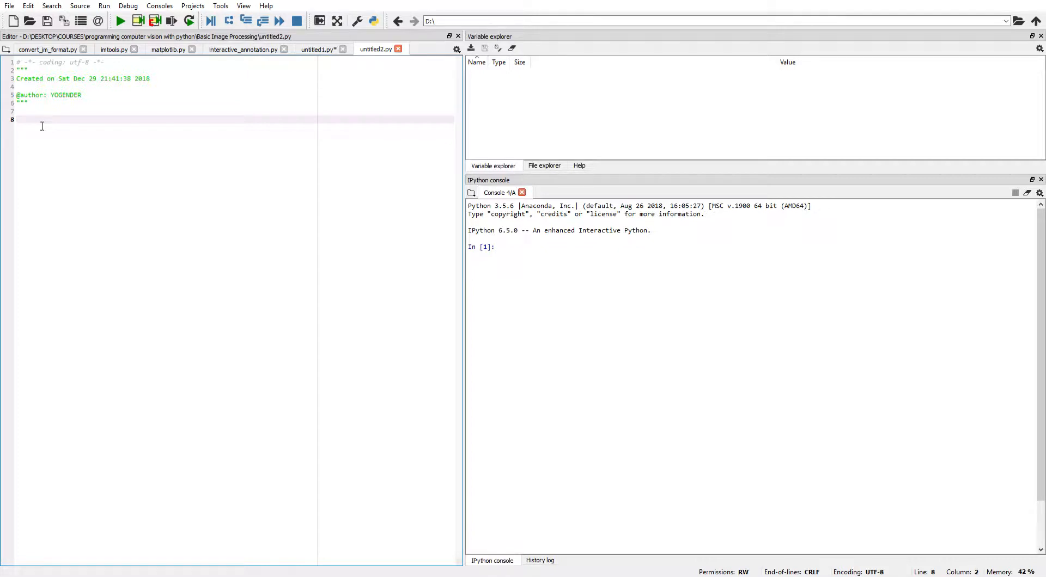
text(a=)
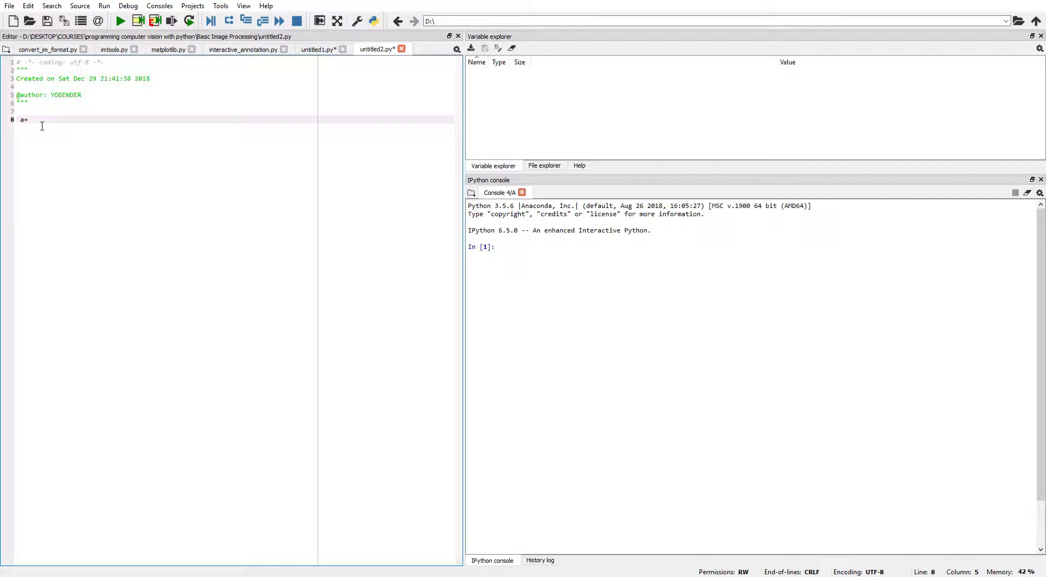
text(10)
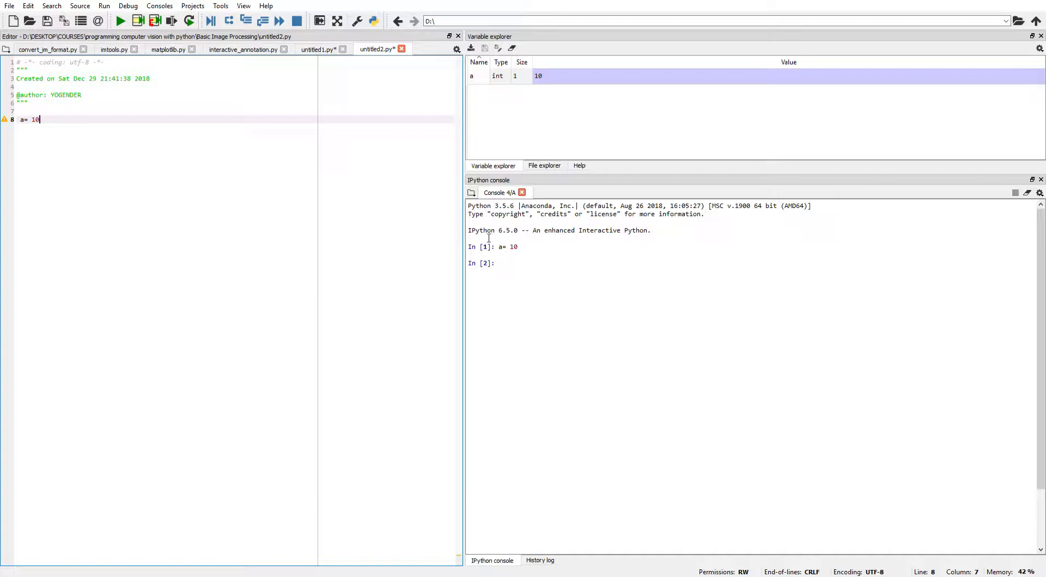
mouse_move(499, 258)
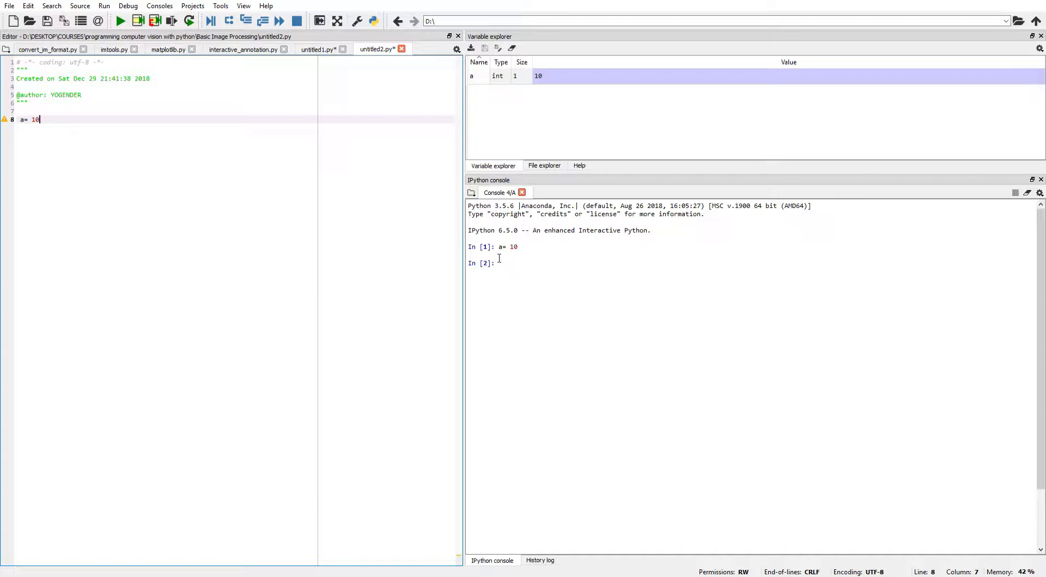
mouse_move(492, 175)
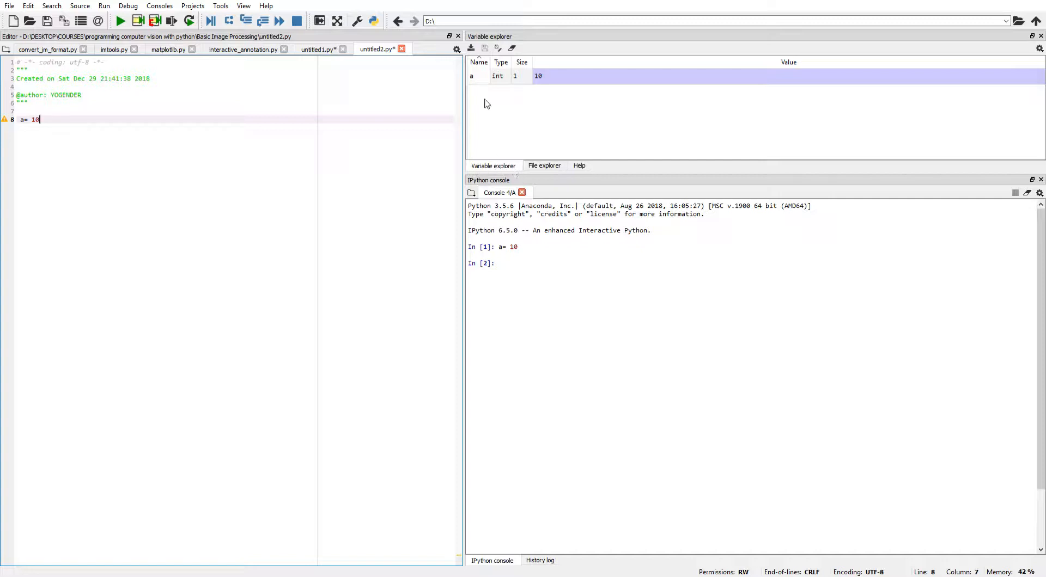
mouse_move(483, 82)
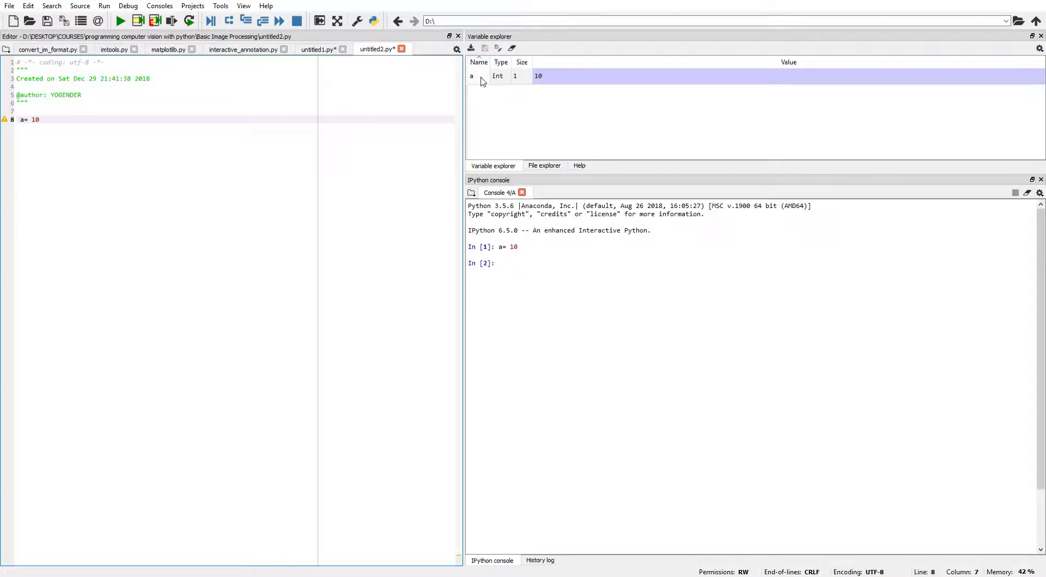
mouse_move(714, 59)
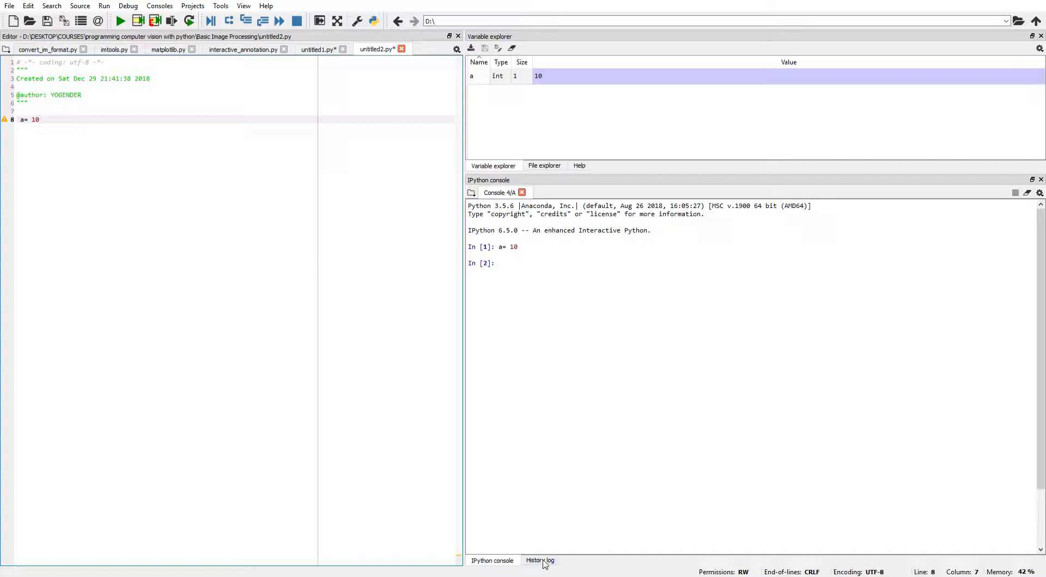
click(540, 560)
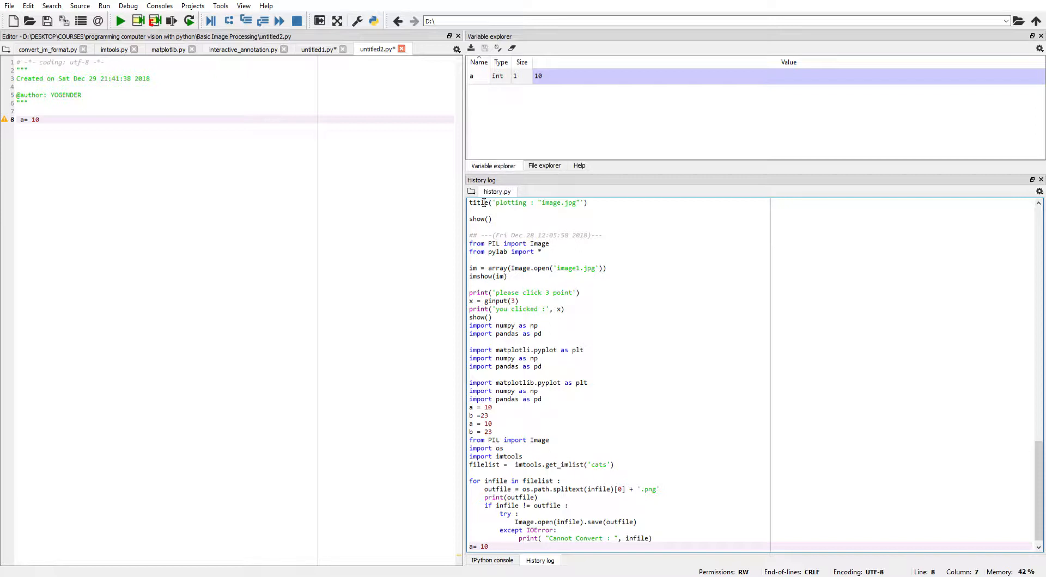
click(493, 560)
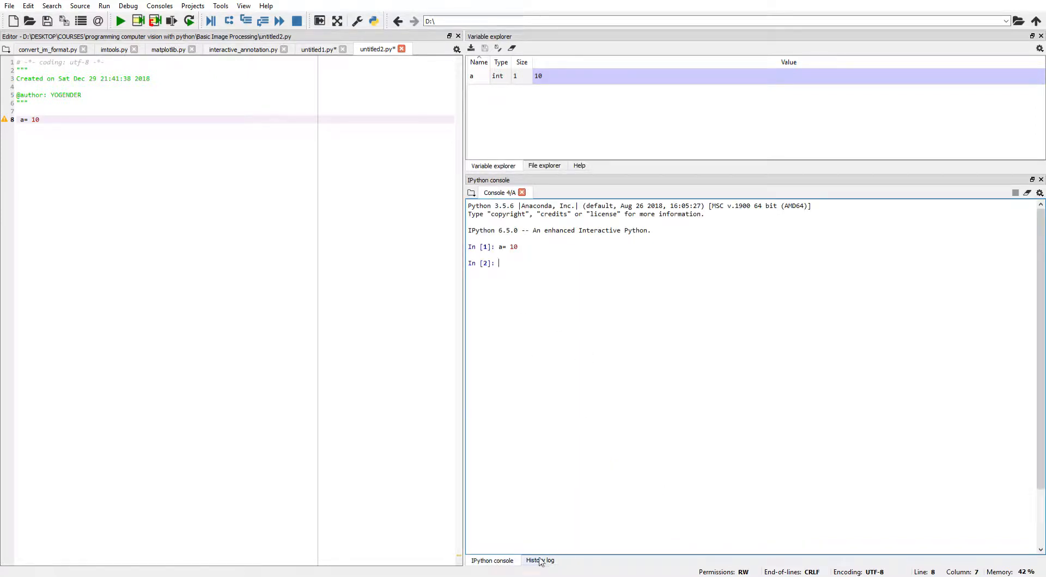
click(540, 560)
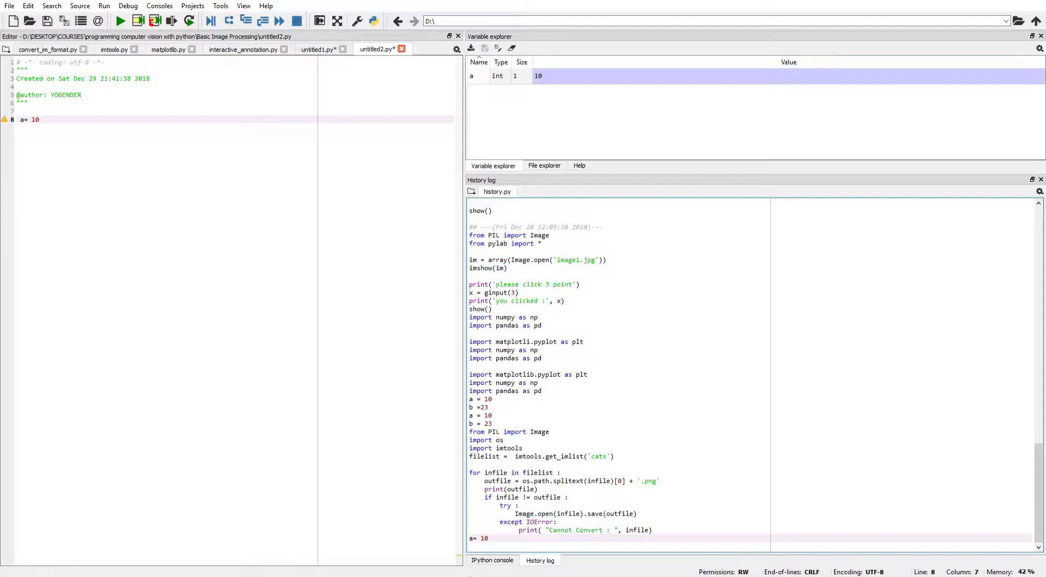
click(492, 560)
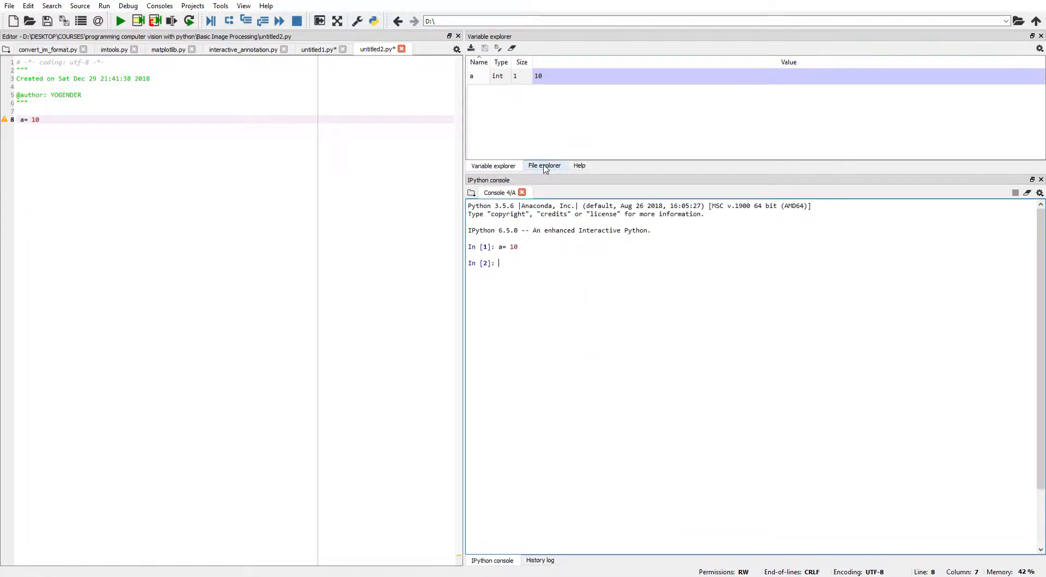
Browse the Basic Image Processing folder's files in the File explorer
click(544, 166)
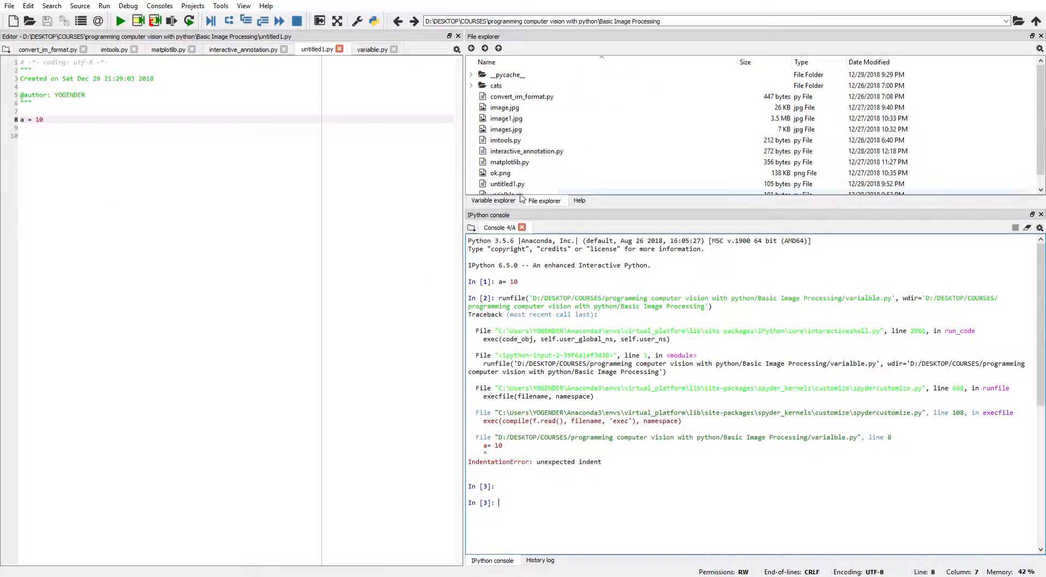
Run untitled1.py twice so a shows as integer 10 in the Variable explorer
scroll(down, 3)
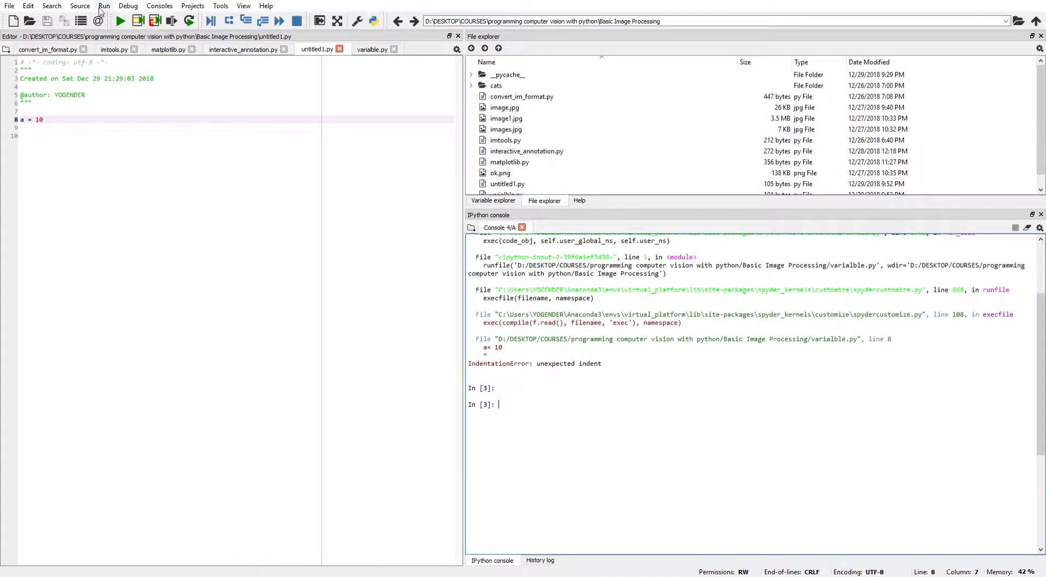
click(119, 21)
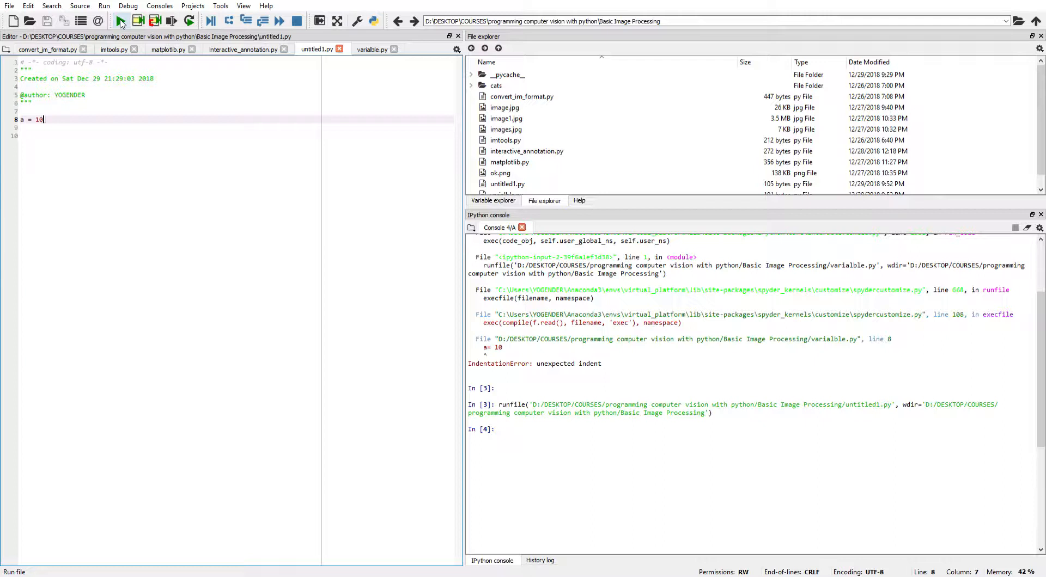
click(120, 21)
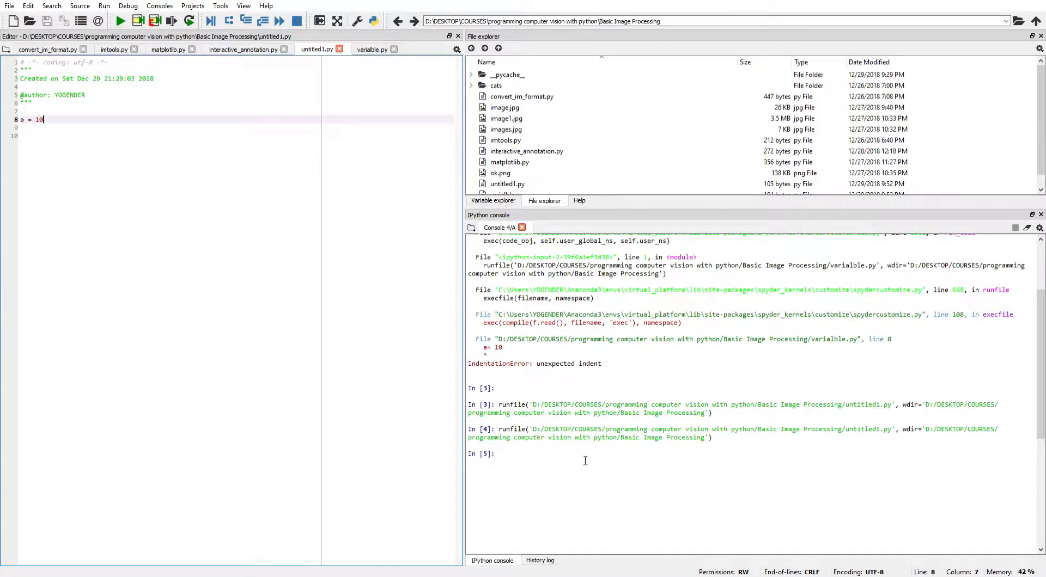
click(492, 200)
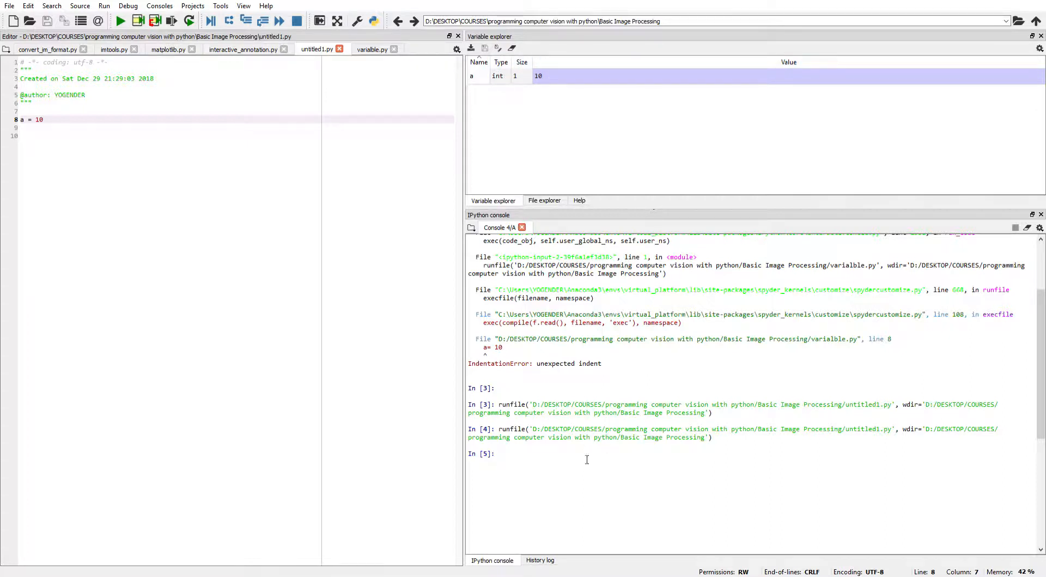
mouse_move(558, 544)
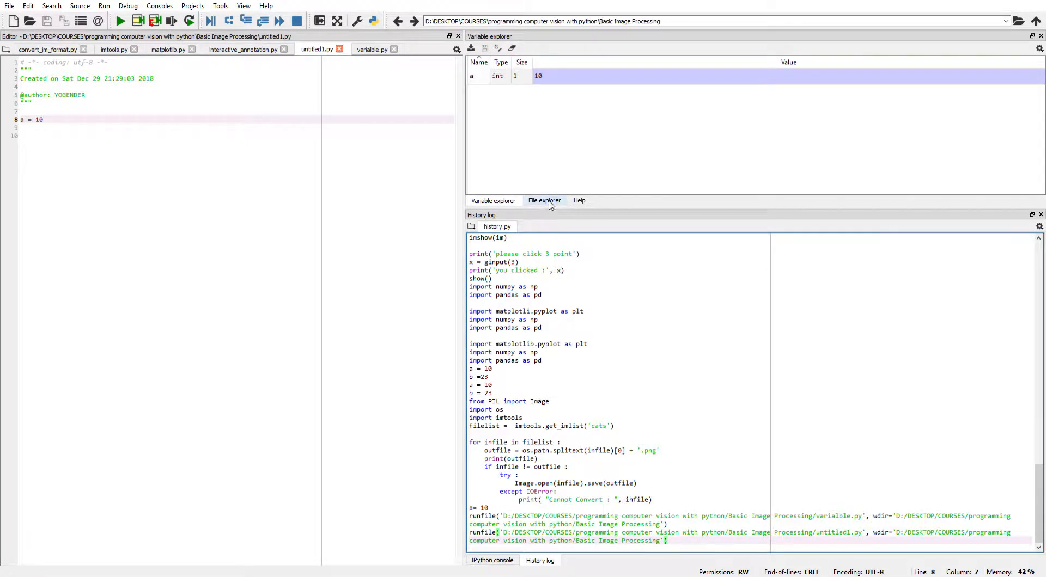
Switch between the File explorer and Variable explorer panes to review files and variables
click(544, 200)
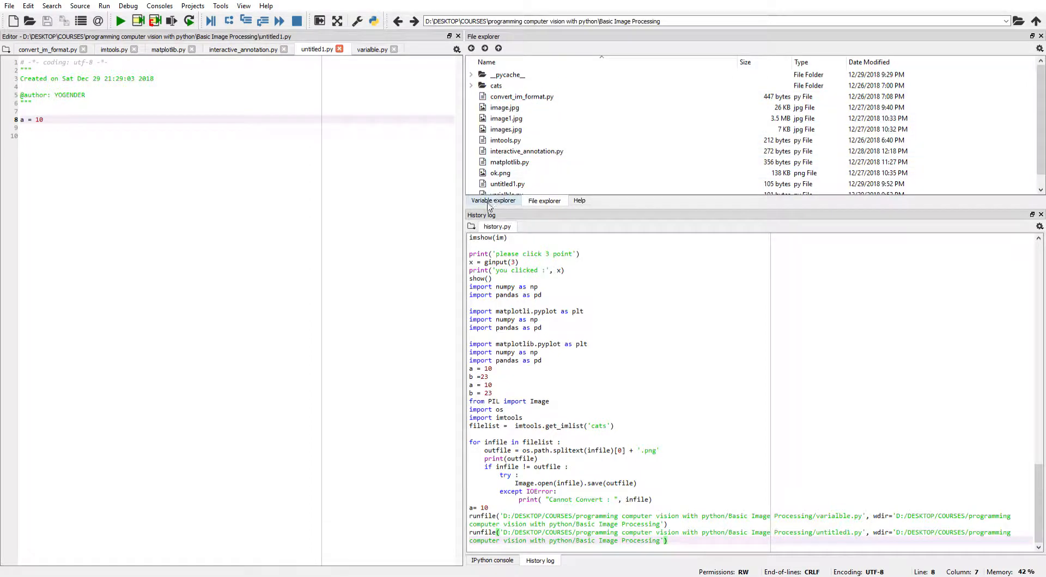
click(492, 201)
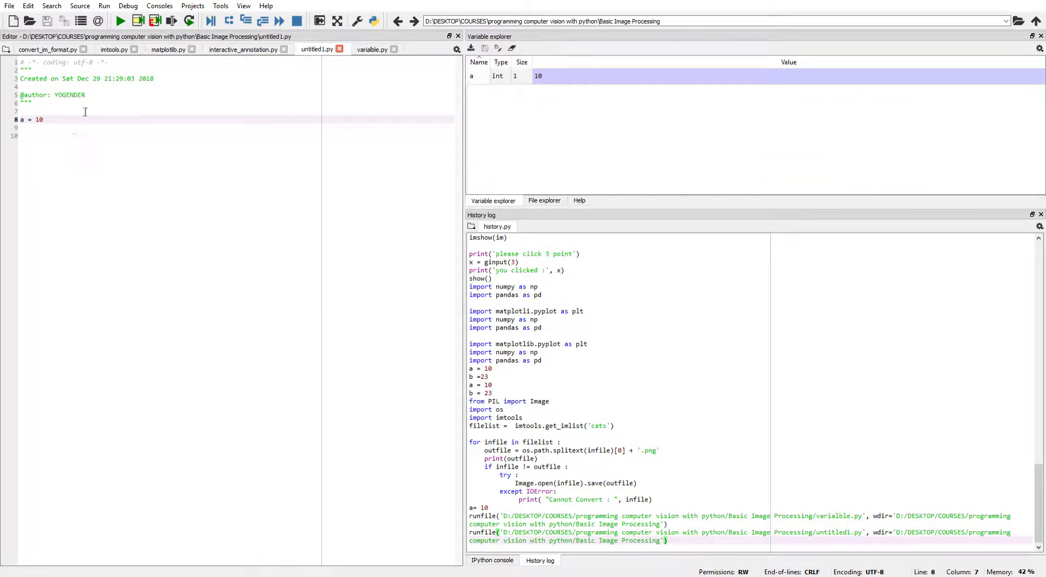